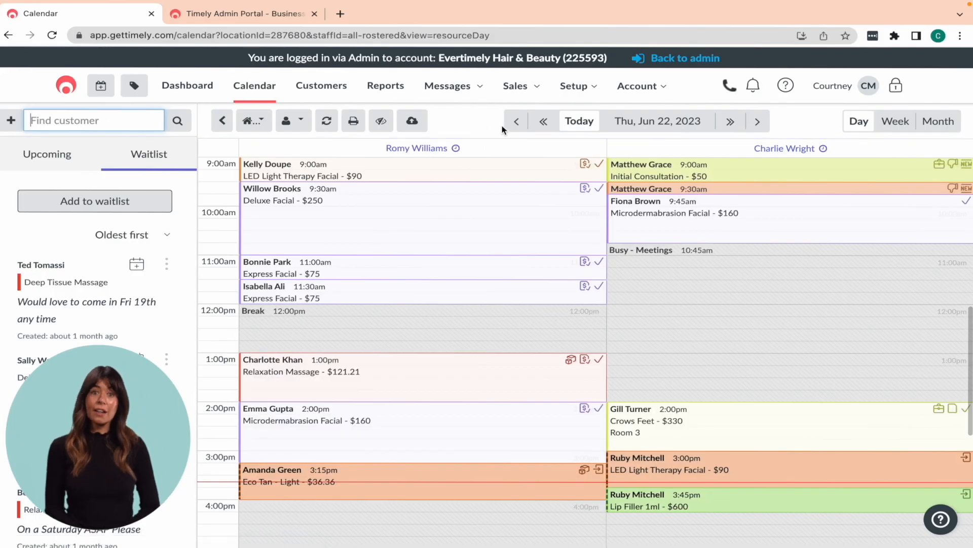
# Go to Sales settings via the Setup menu's Sales tools list
pyautogui.click(573, 86)
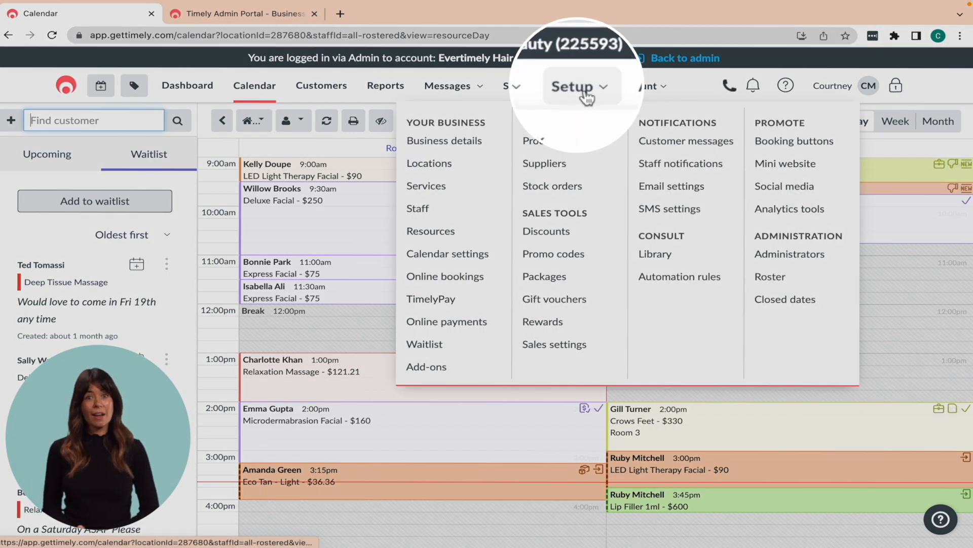
pyautogui.click(554, 343)
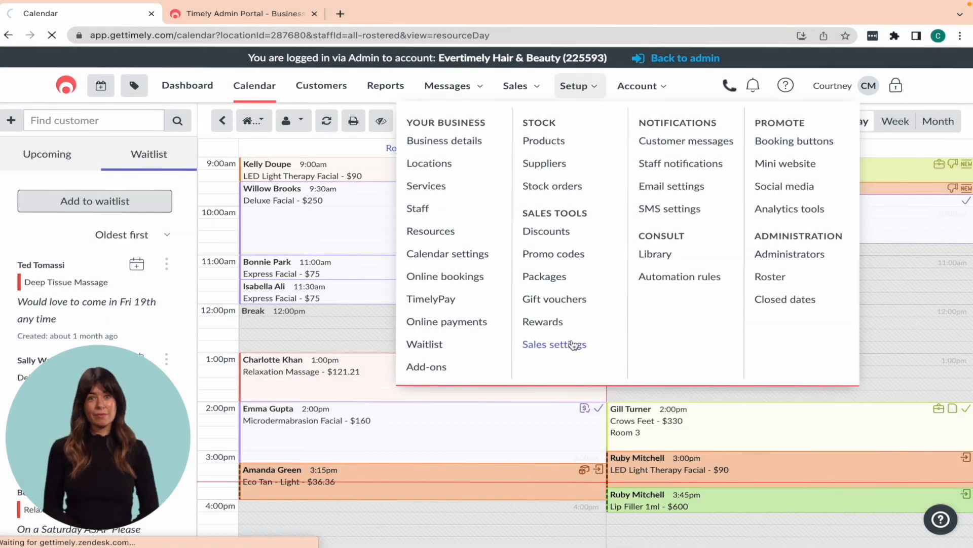
pyautogui.click(554, 344)
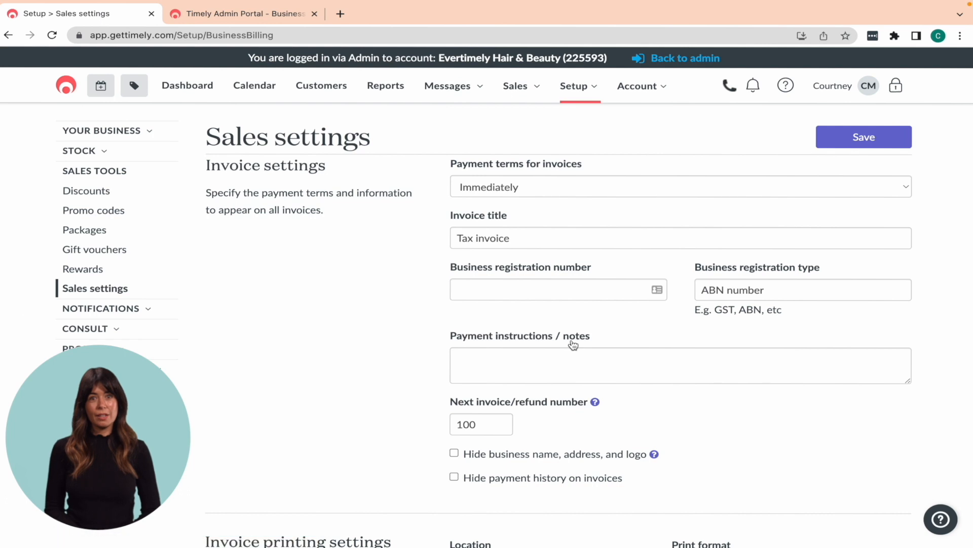
# Scroll past invoice printing and taxes to reach the Payment types section
pyautogui.scroll(-3)
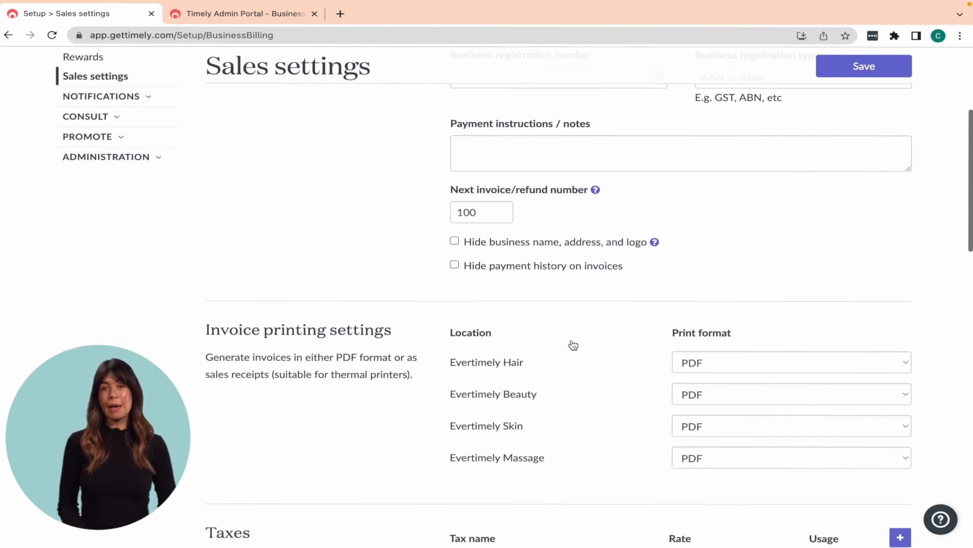
pyautogui.scroll(-3)
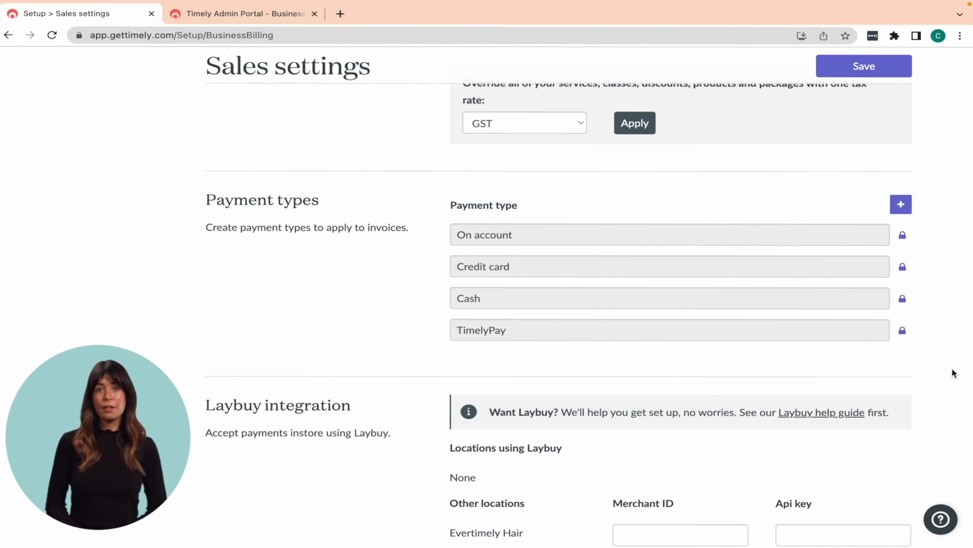
# Add a payment type named 'Bank Transfer' and save the settings
pyautogui.click(901, 203)
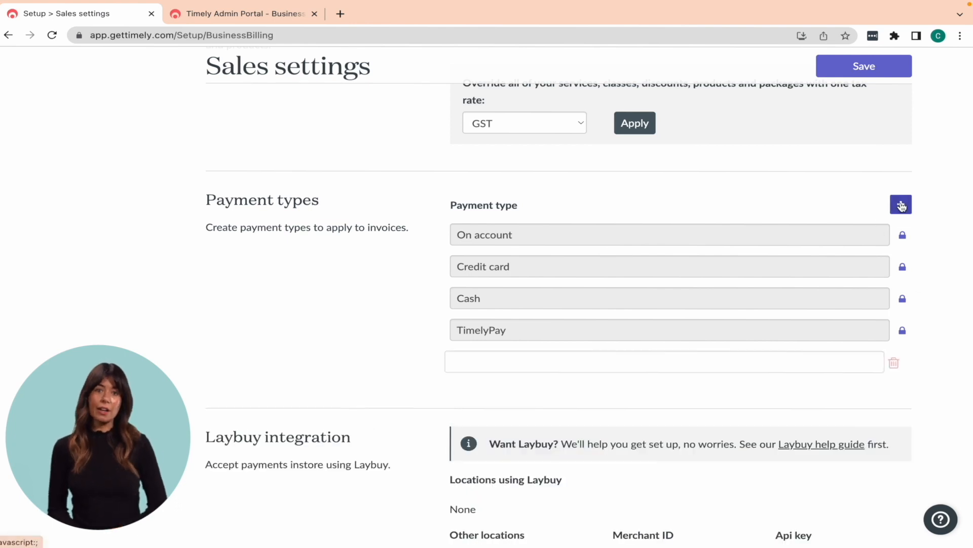
pyautogui.click(669, 362)
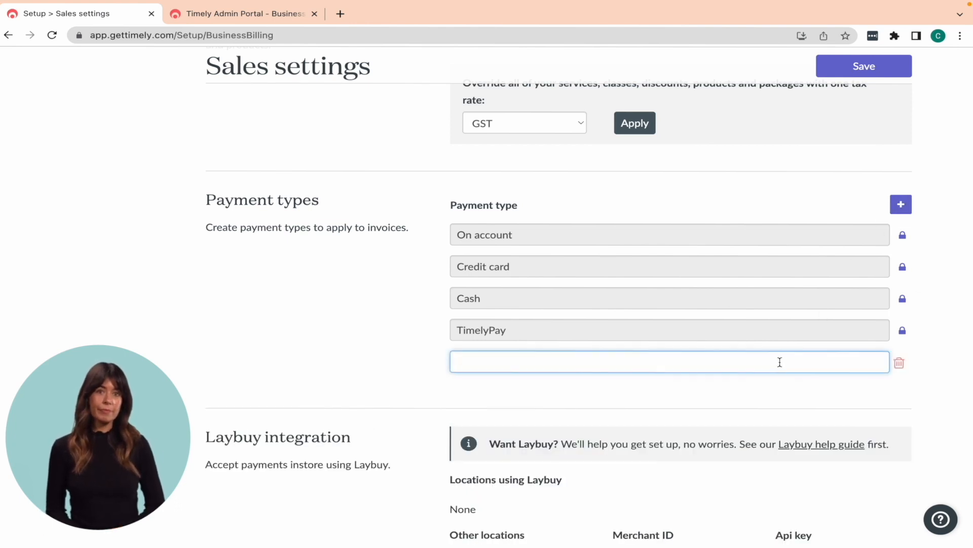
pyautogui.write('Bank T')
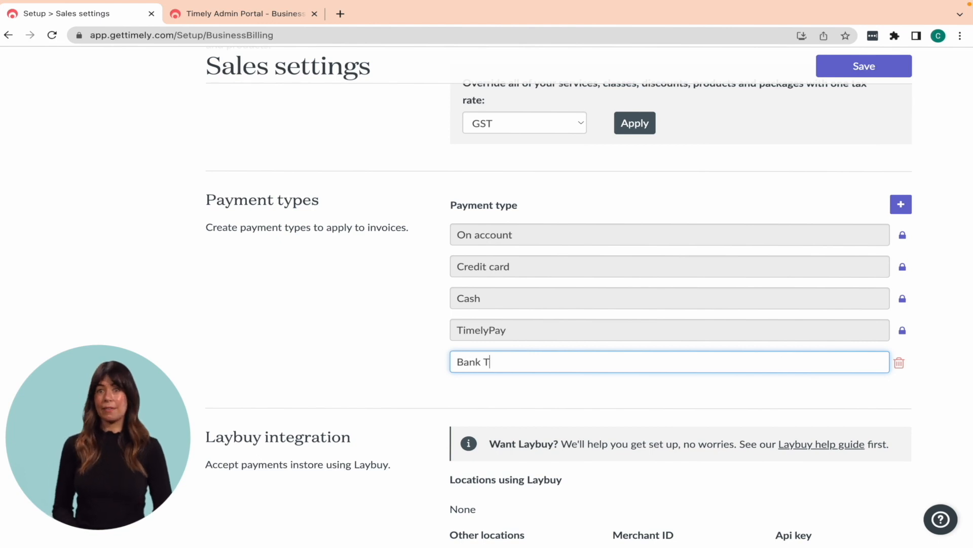
pyautogui.write('ransfer')
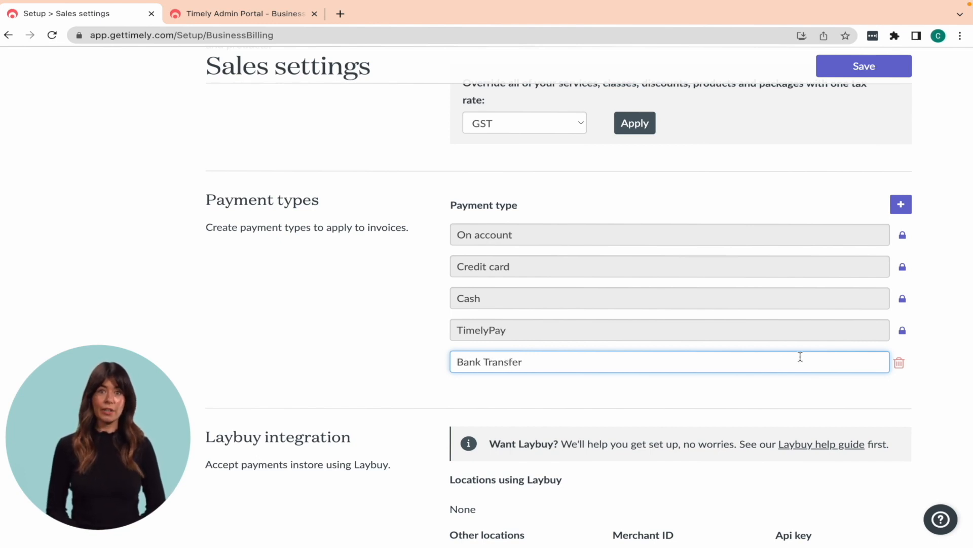
pyautogui.click(863, 66)
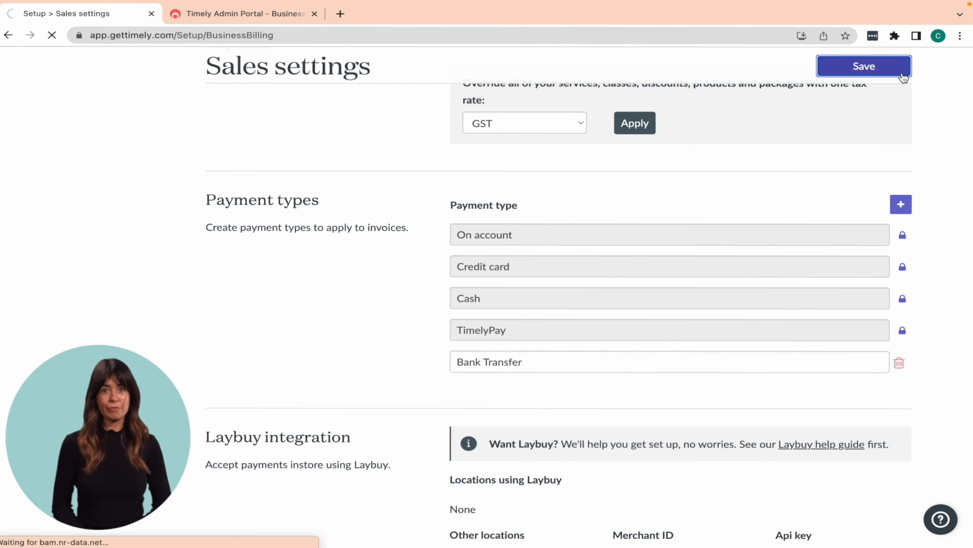
pyautogui.click(863, 66)
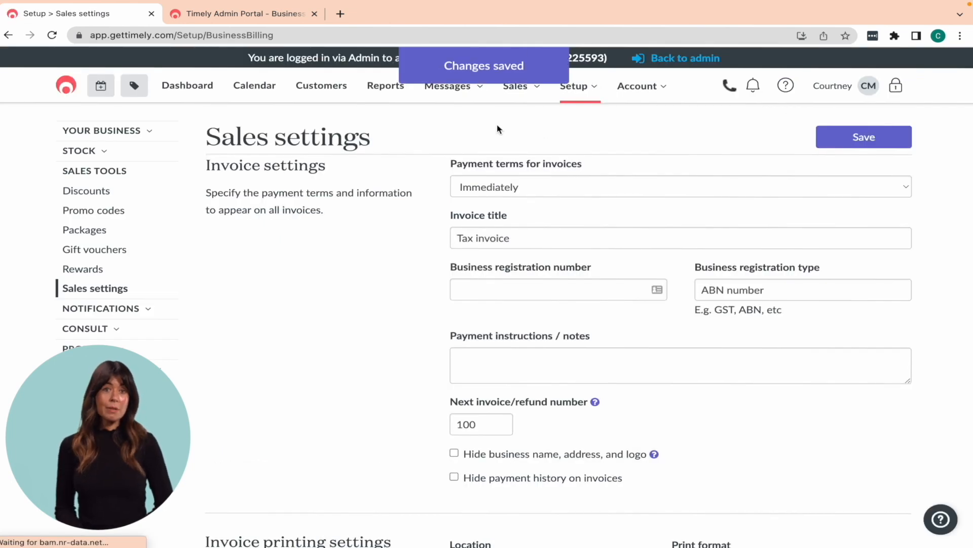
pyautogui.click(254, 86)
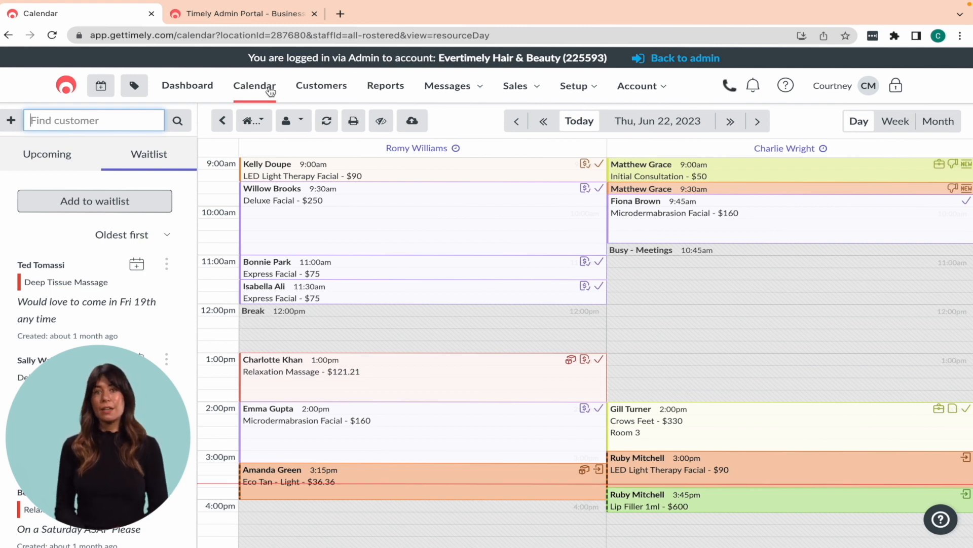
pyautogui.click(573, 85)
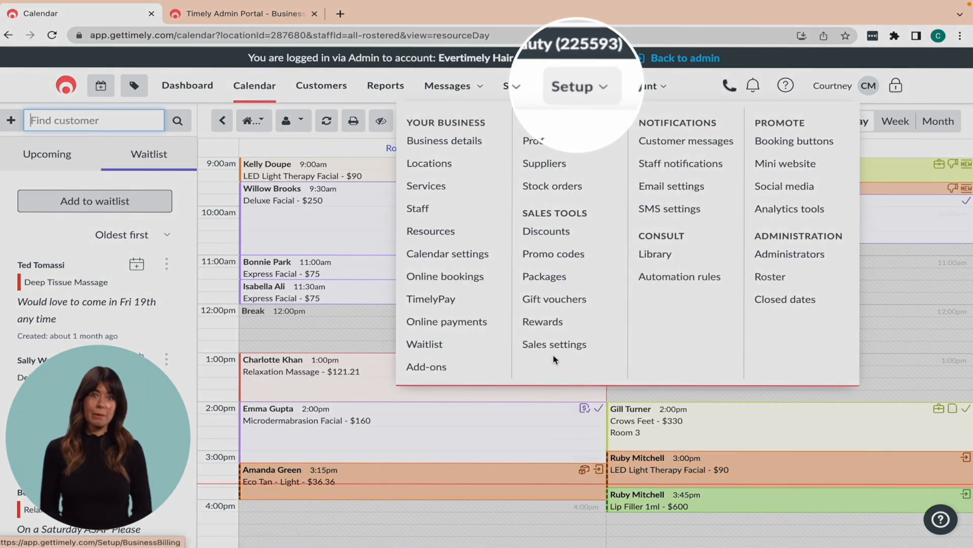
pyautogui.click(553, 344)
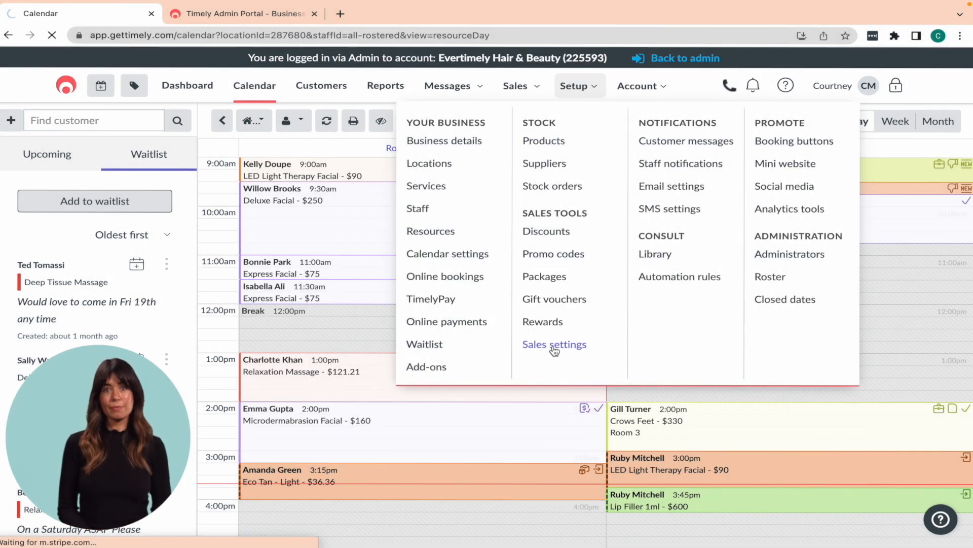
pyautogui.click(554, 344)
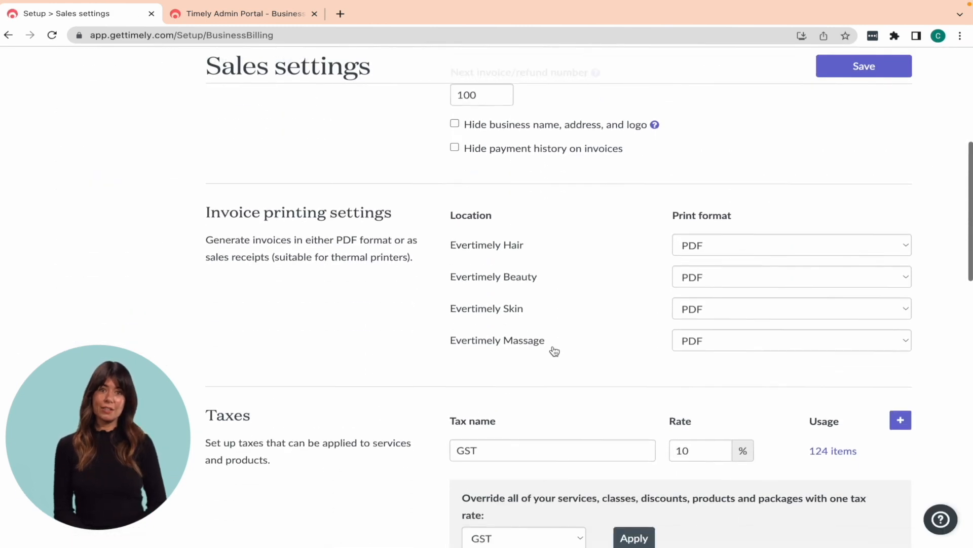
# Tick Enable cash management and save the sales settings
pyautogui.scroll(-3)
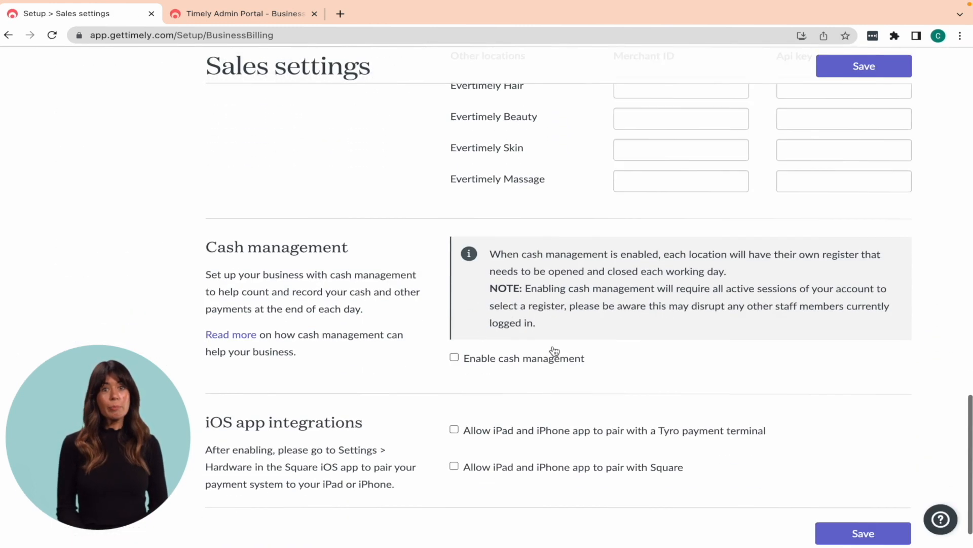
pyautogui.click(454, 358)
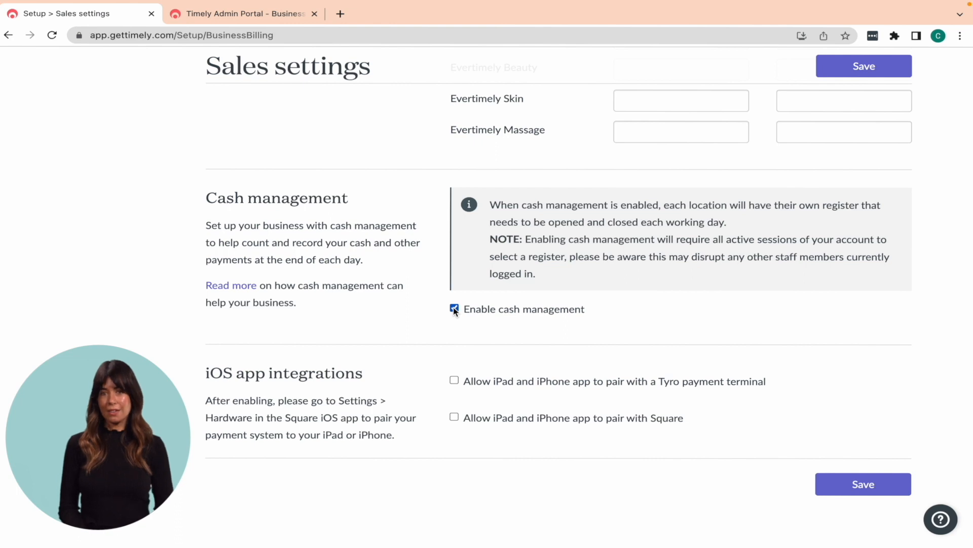
pyautogui.click(863, 484)
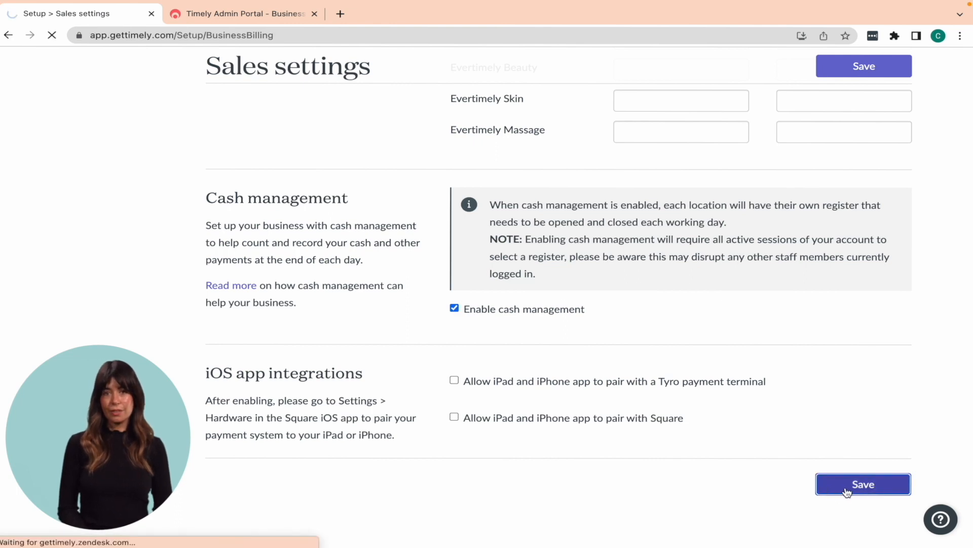
pyautogui.click(863, 484)
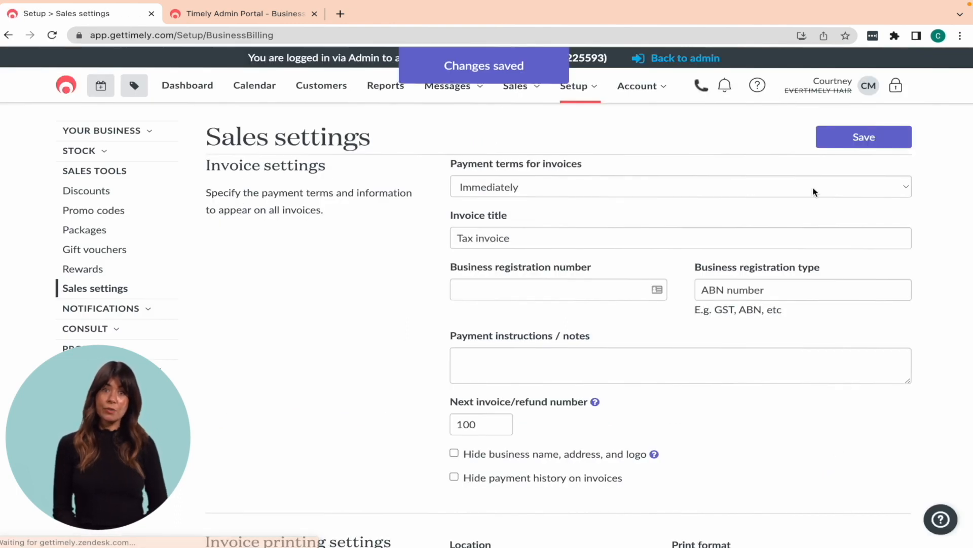